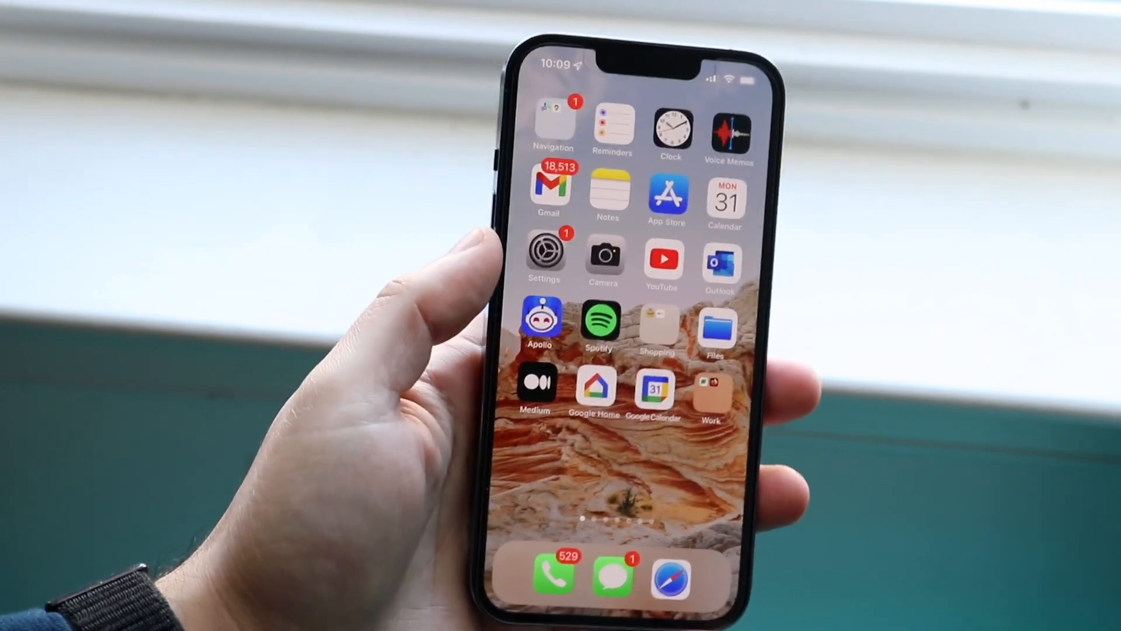
# - Reach Cellular Data Options from the home screen, showing Data Roaming on and Voice & Data LTE
pyautogui.click(544, 252)
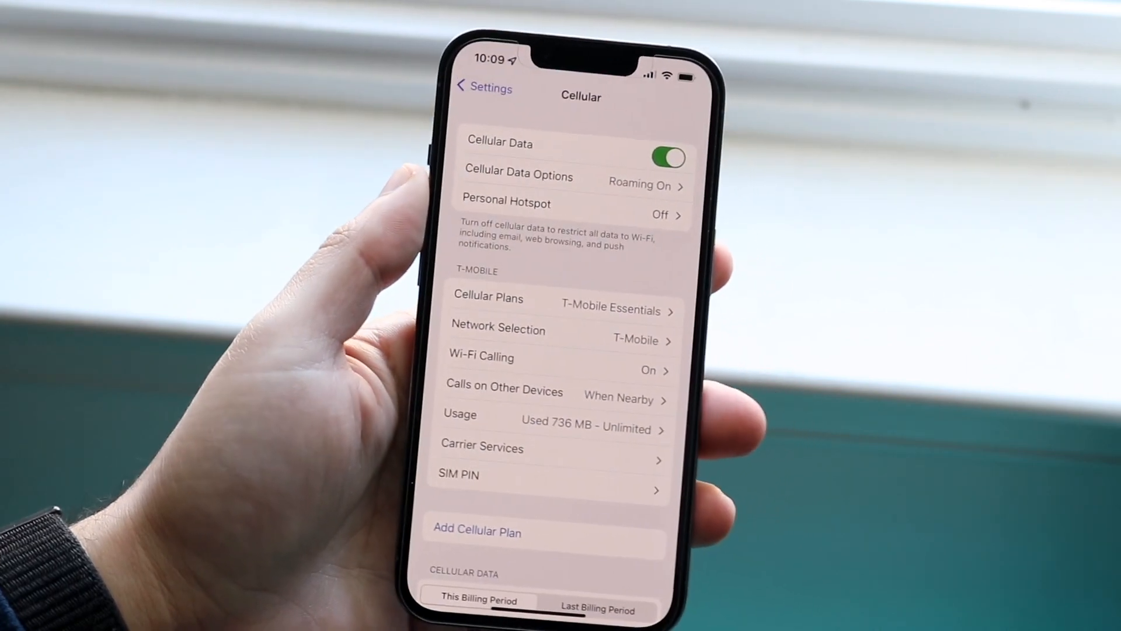
pyautogui.click(519, 177)
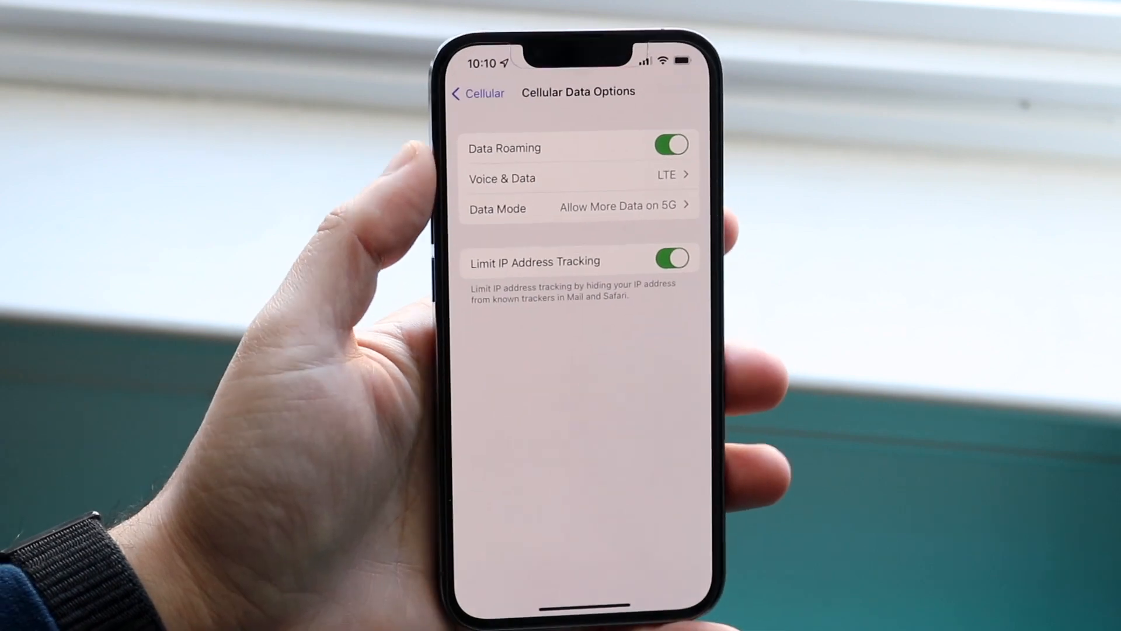
# - Go back to the main Cellular page with Cellular Data, roaming and Wi-Fi Calling on
pyautogui.click(579, 178)
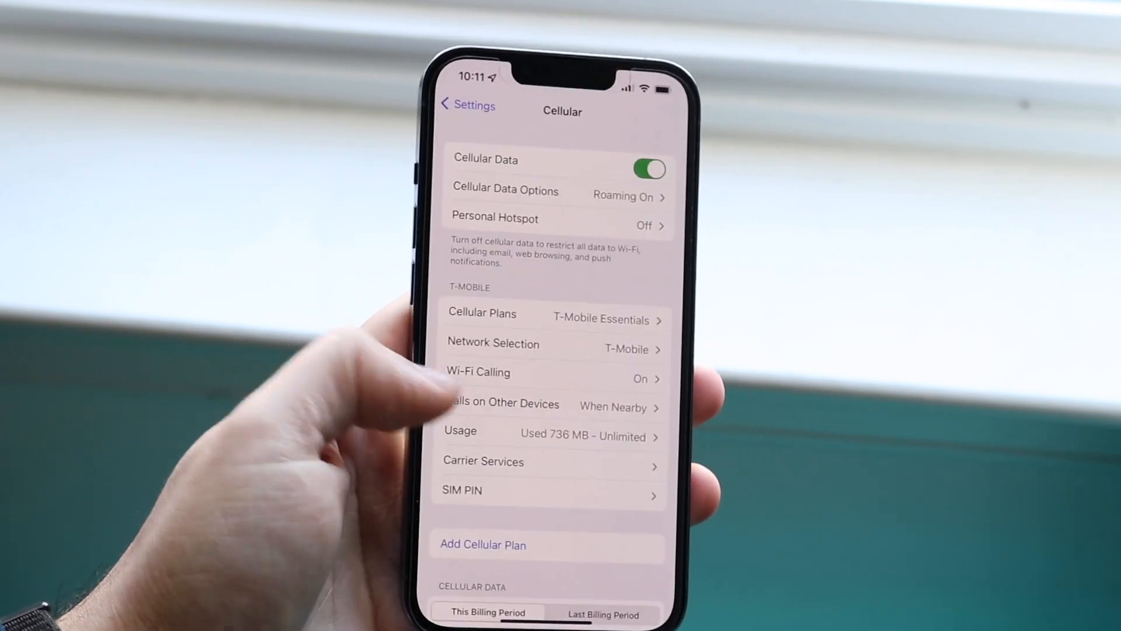
# - Go to General > Software Update so the phone starts checking for an update
pyautogui.click(466, 105)
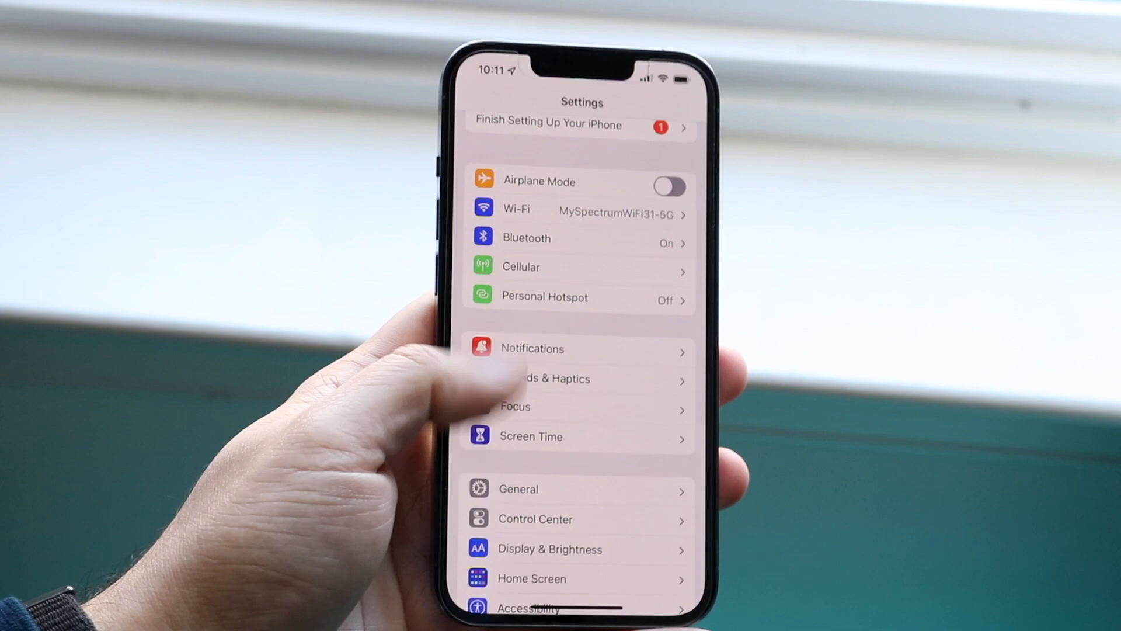
pyautogui.click(517, 488)
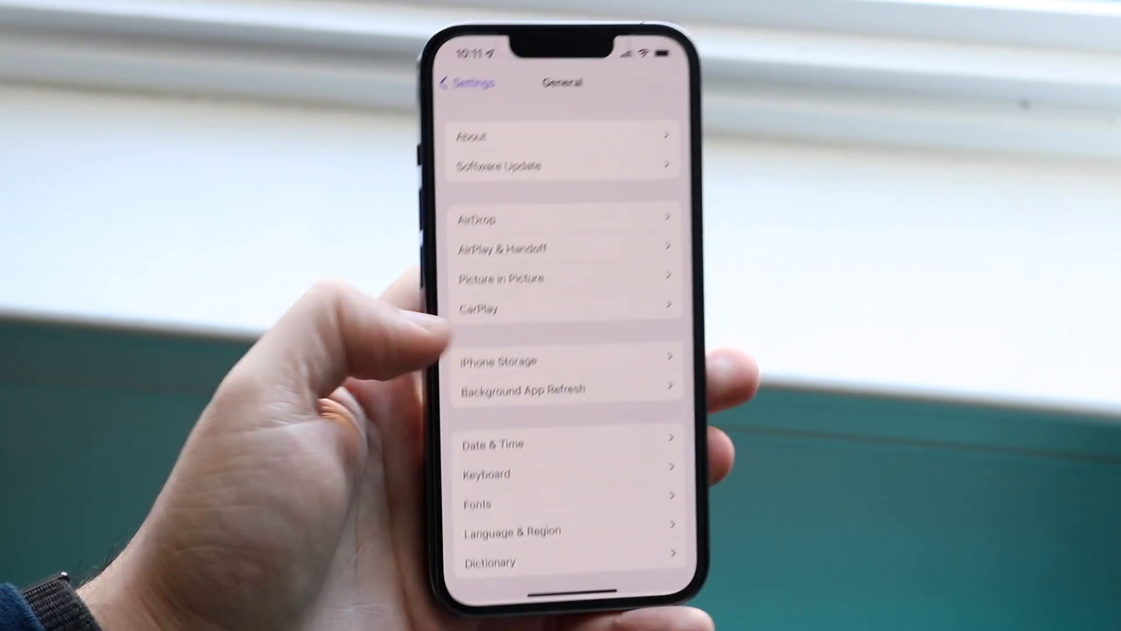
pyautogui.click(498, 166)
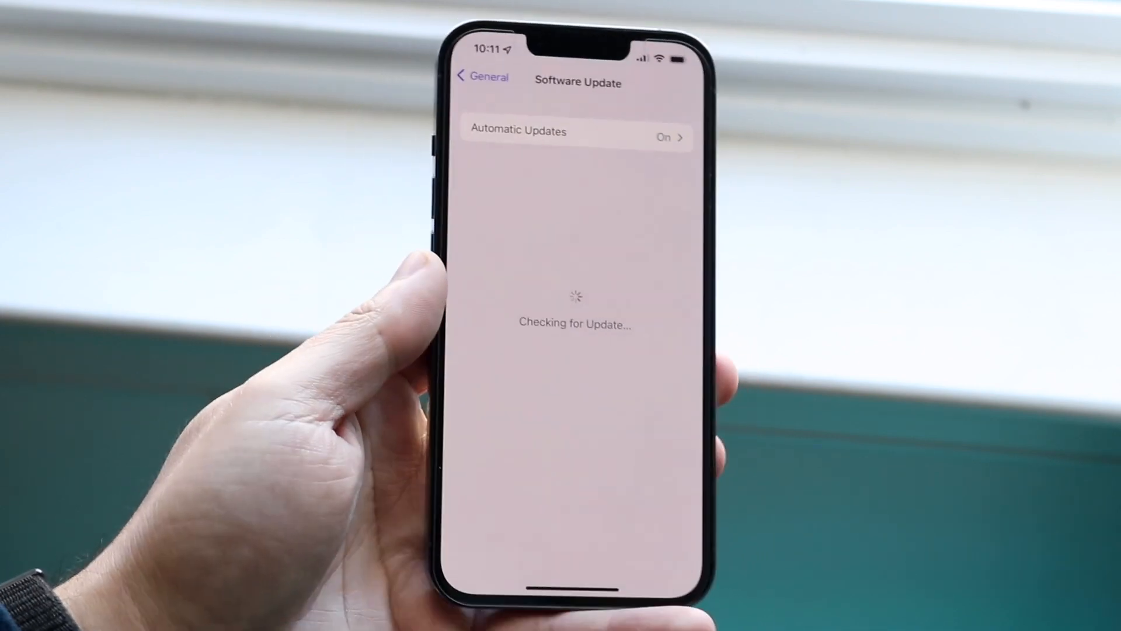